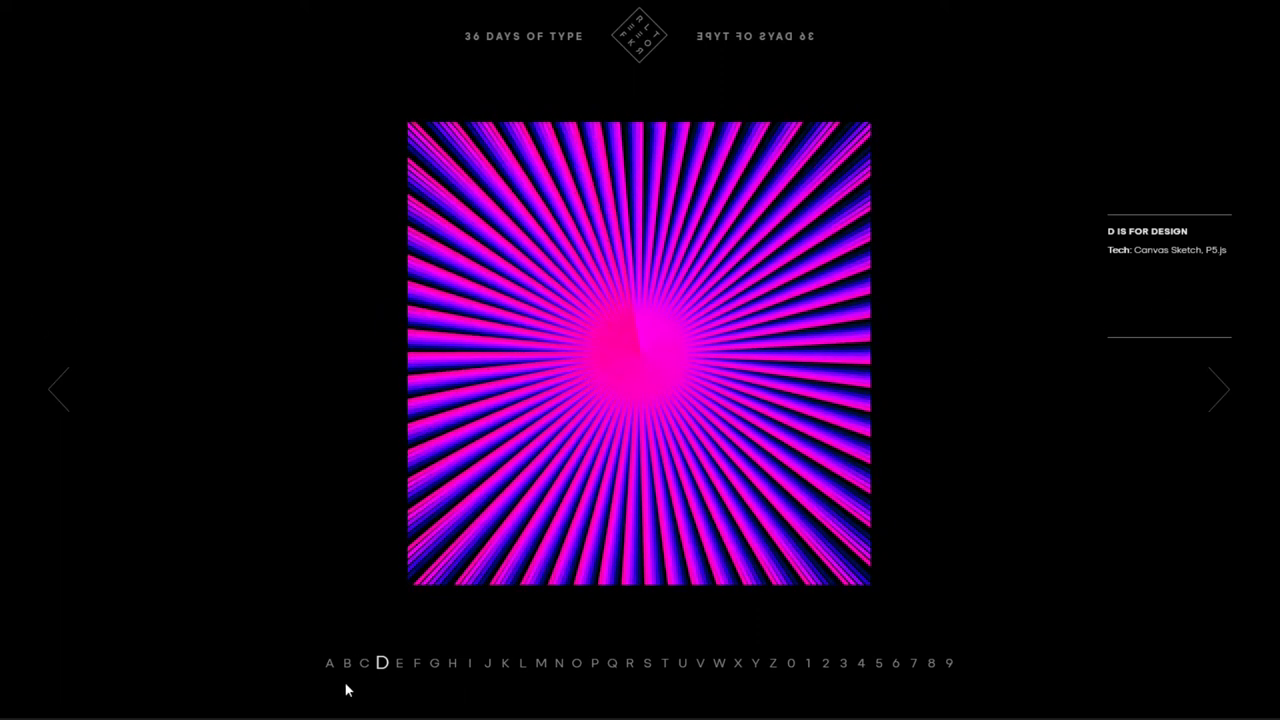
- Switch from the letter D piece to the animated A, 'A is for Arrival'
{"action": "left_click", "coordinate": [328, 664]}
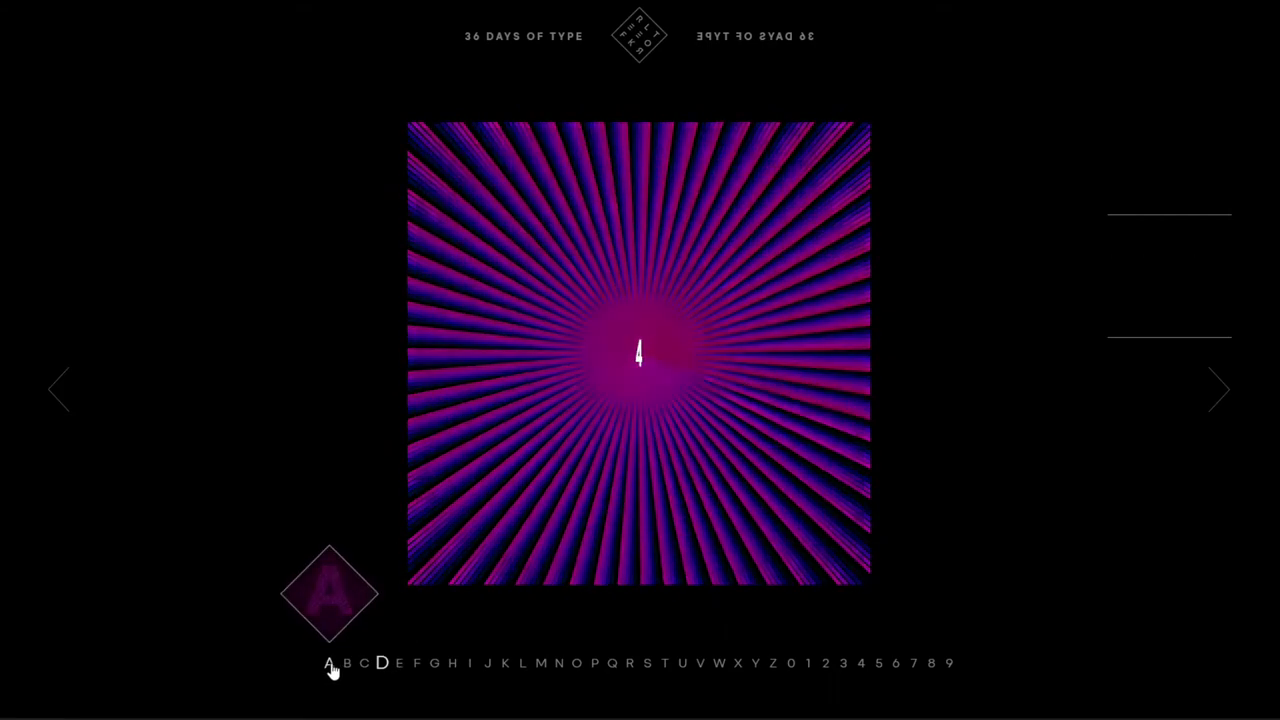
{"action": "left_click", "coordinate": [328, 664]}
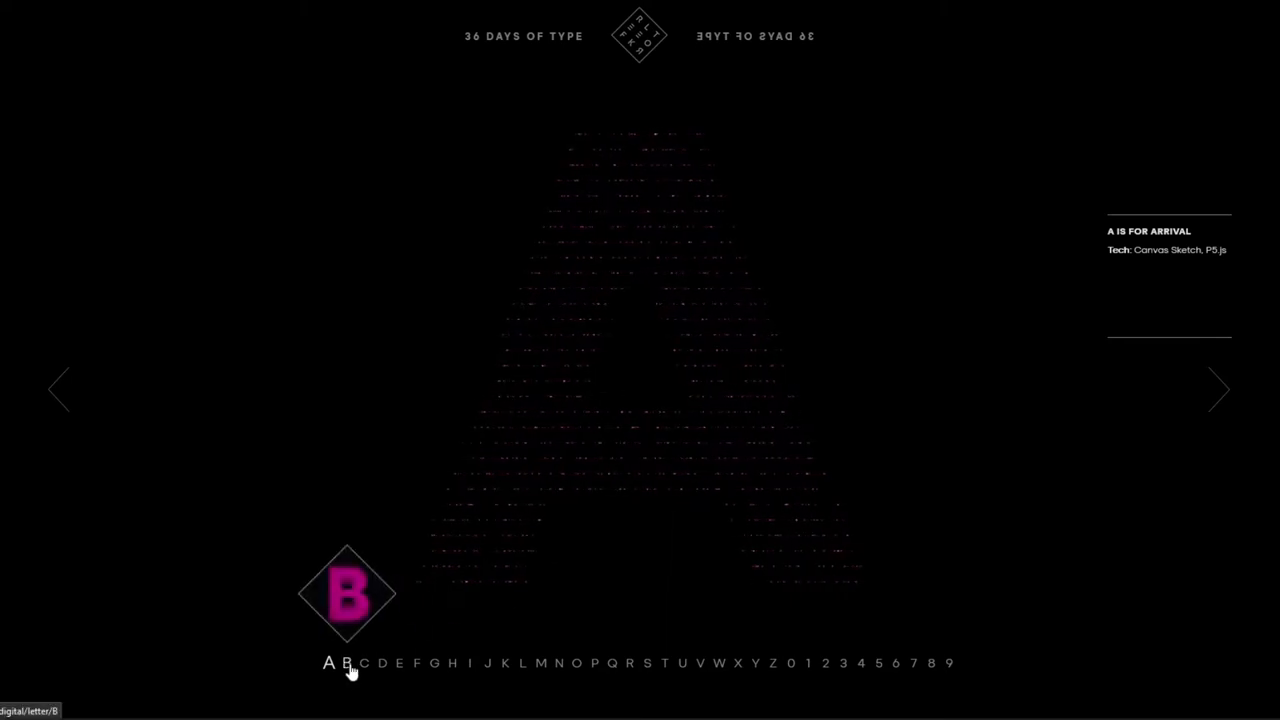
- View the pink 'B is for Beauty', then the overlapping 'C is for Creativity'
{"action": "left_click", "coordinate": [344, 664]}
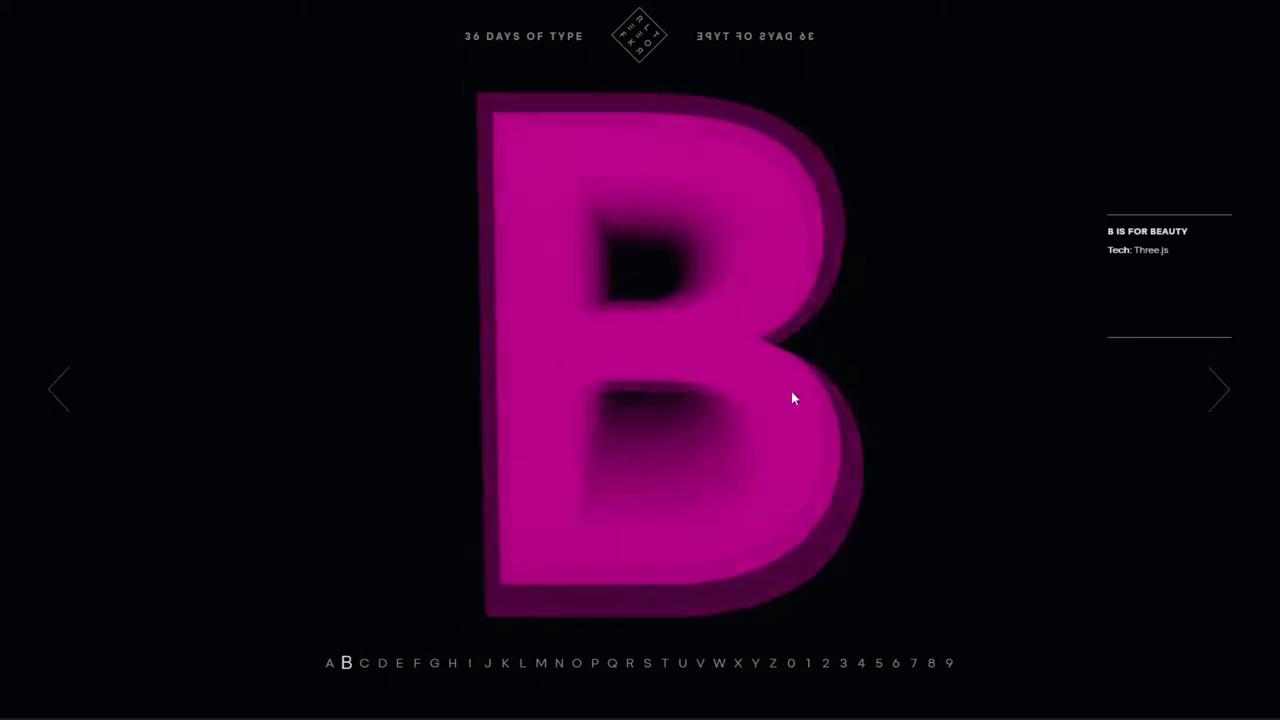
{"action": "left_click", "coordinate": [1220, 388]}
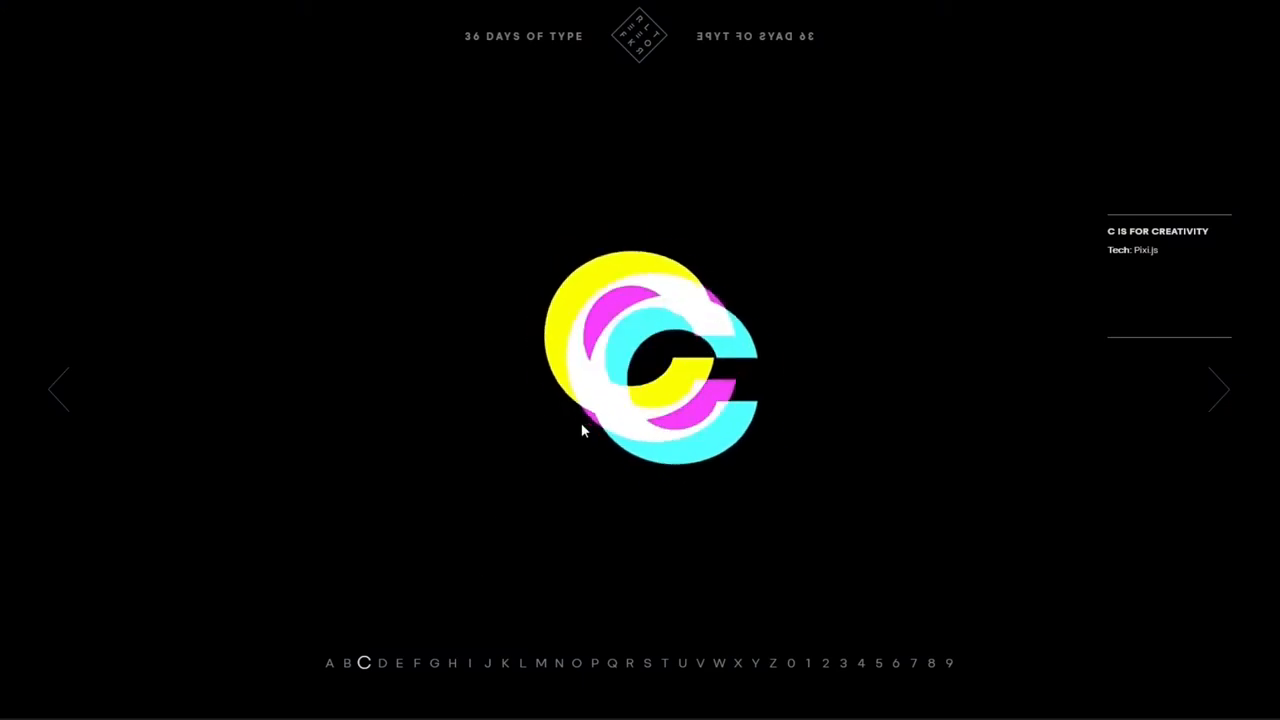
- Advance past the purple-bar 'F is for Flow' to 'G is for Geometry'
{"action": "left_click", "coordinate": [1220, 388]}
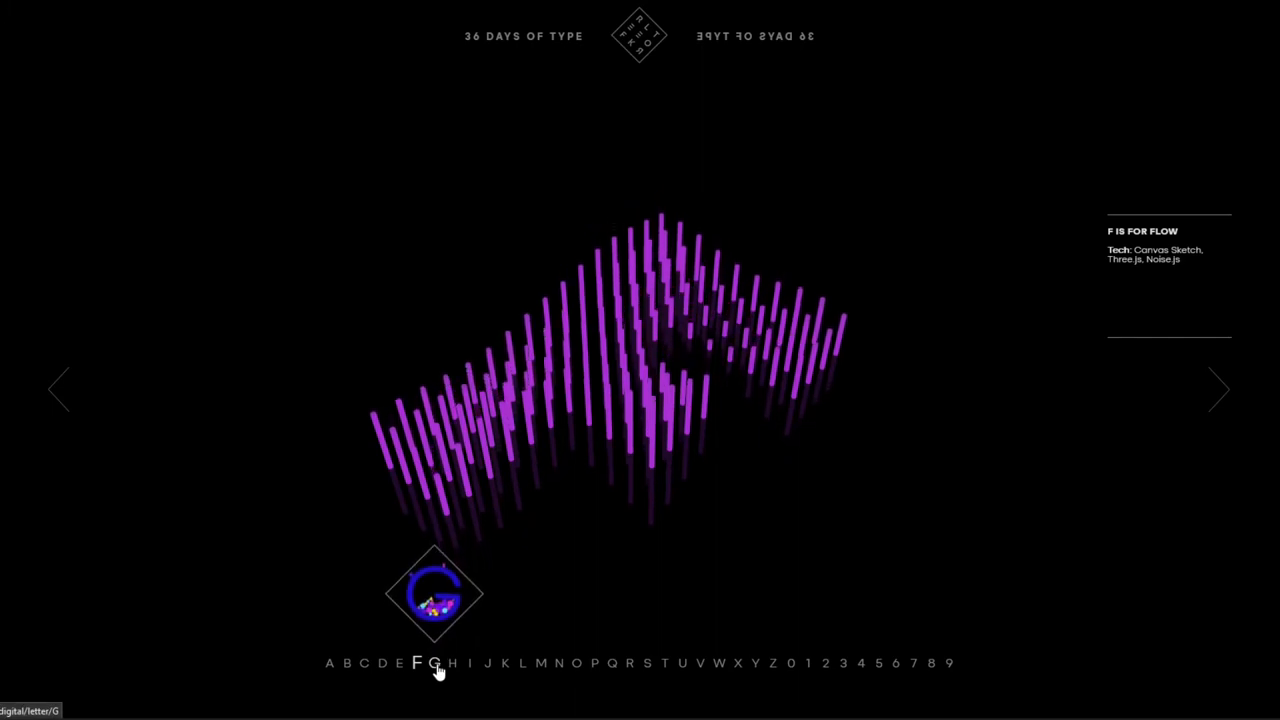
{"action": "left_click", "coordinate": [432, 664]}
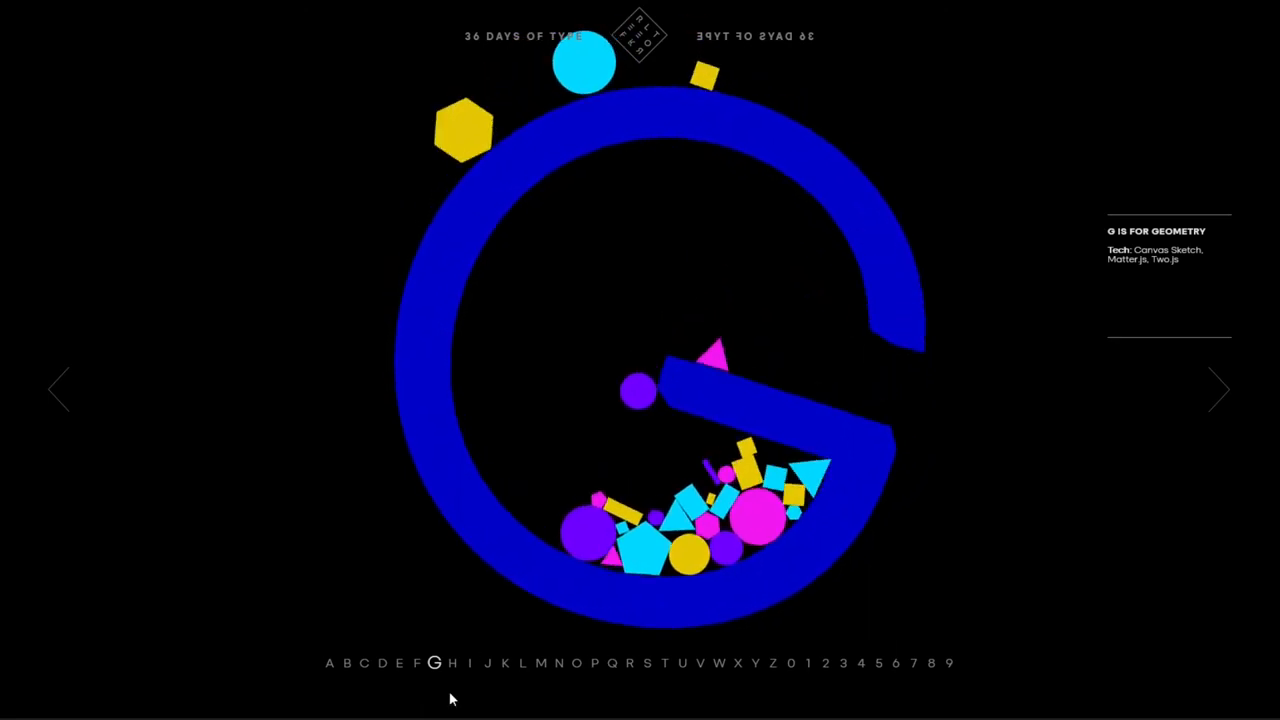
- Move on from the G geometry piece toward letter J, which begins loading
{"action": "left_click", "coordinate": [452, 664]}
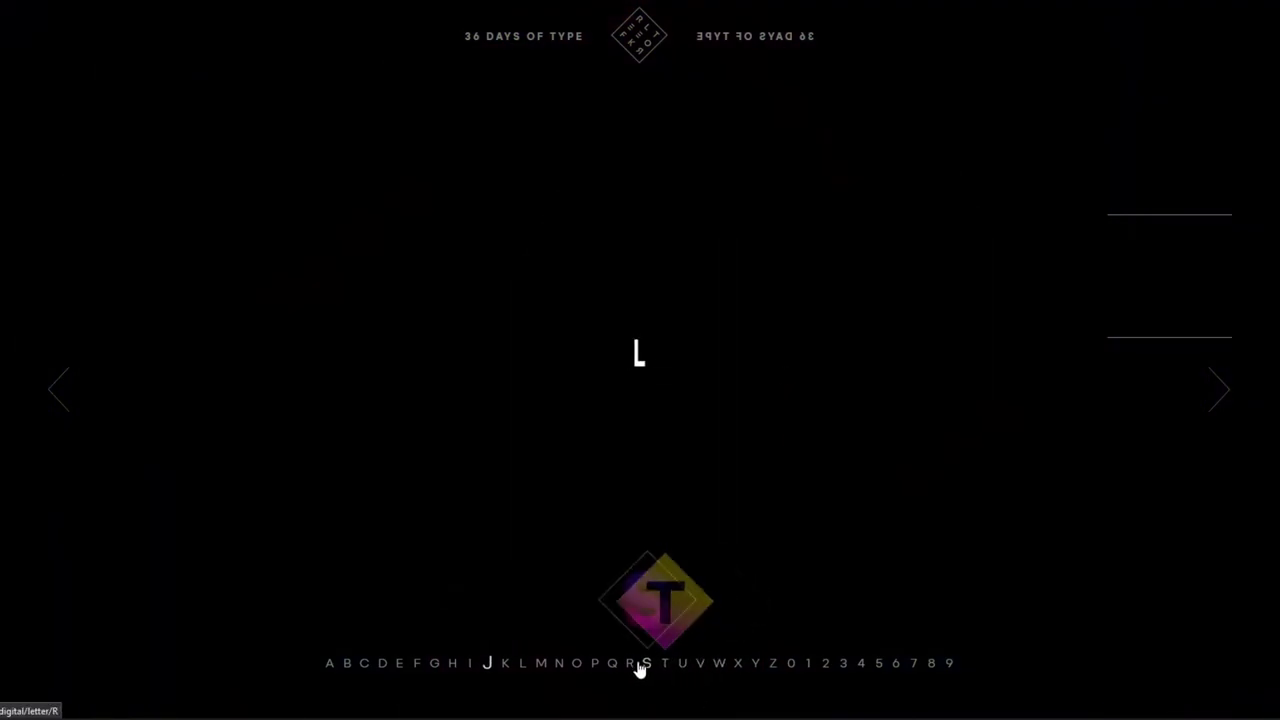
- Load the wireframe 'J is for JavaScript' animation with its outlined 3D J
{"action": "left_click", "coordinate": [488, 664]}
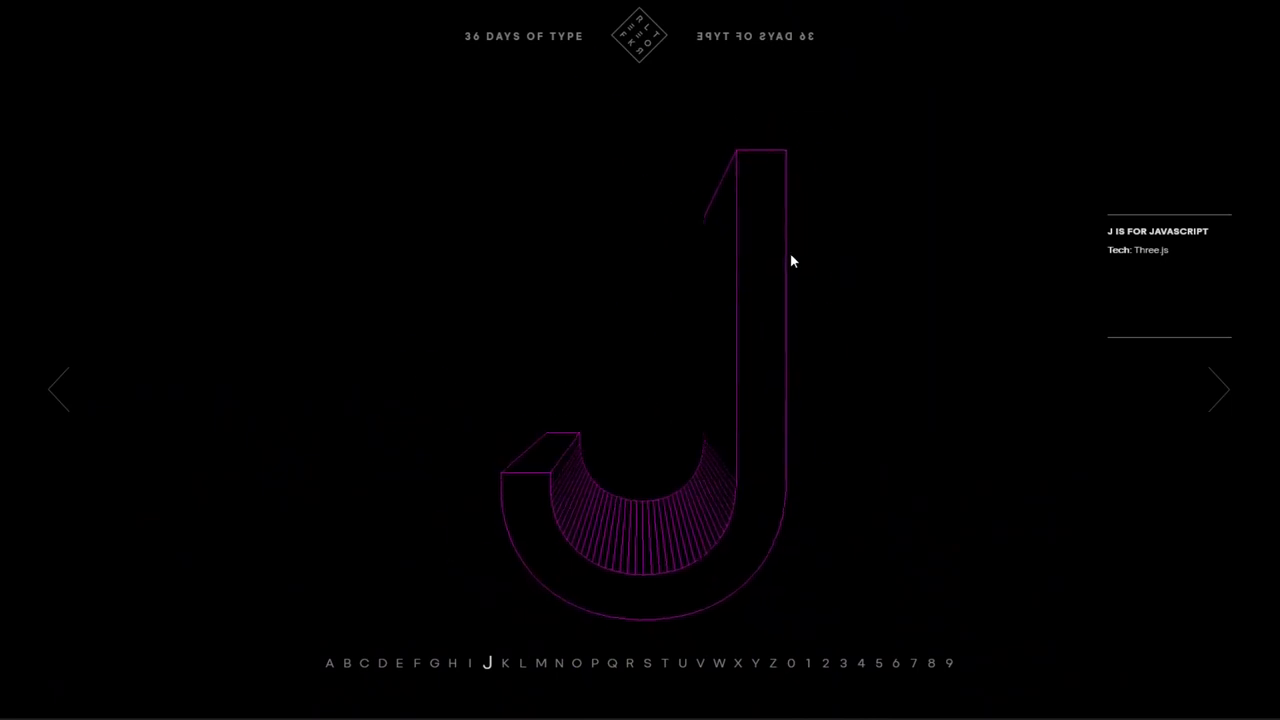
{"action": "mouse_move", "coordinate": [1188, 96]}
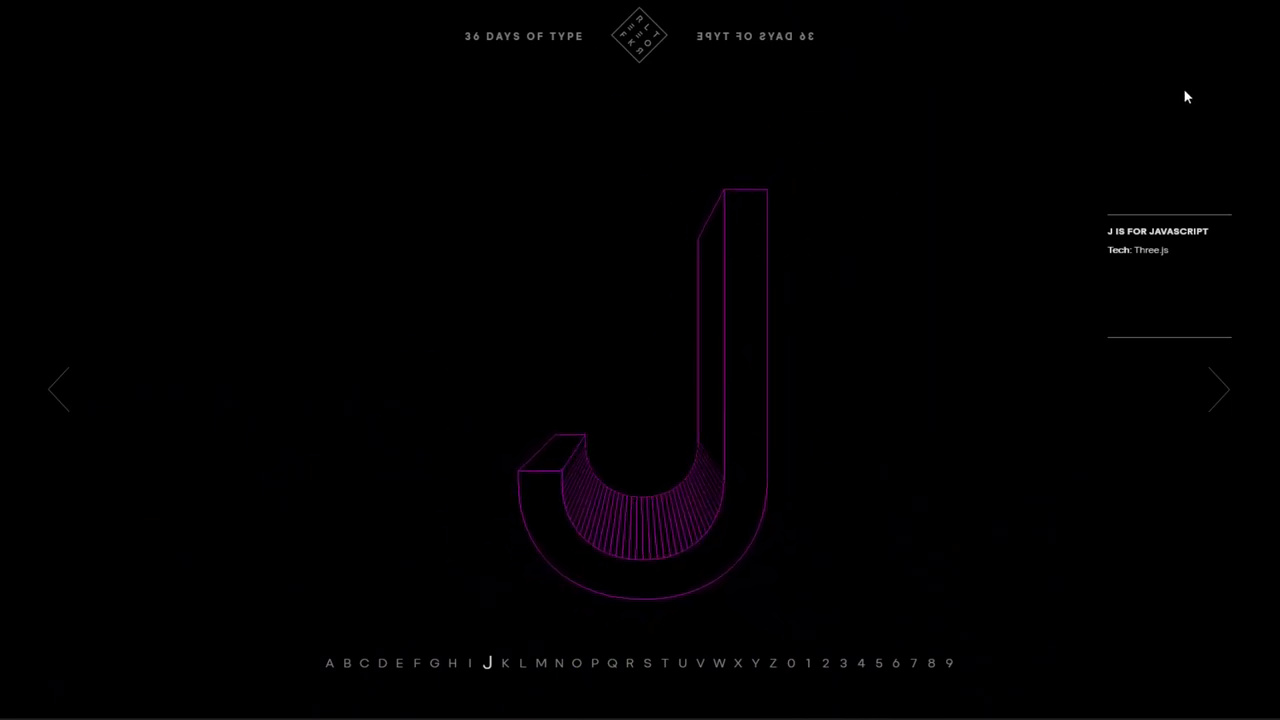